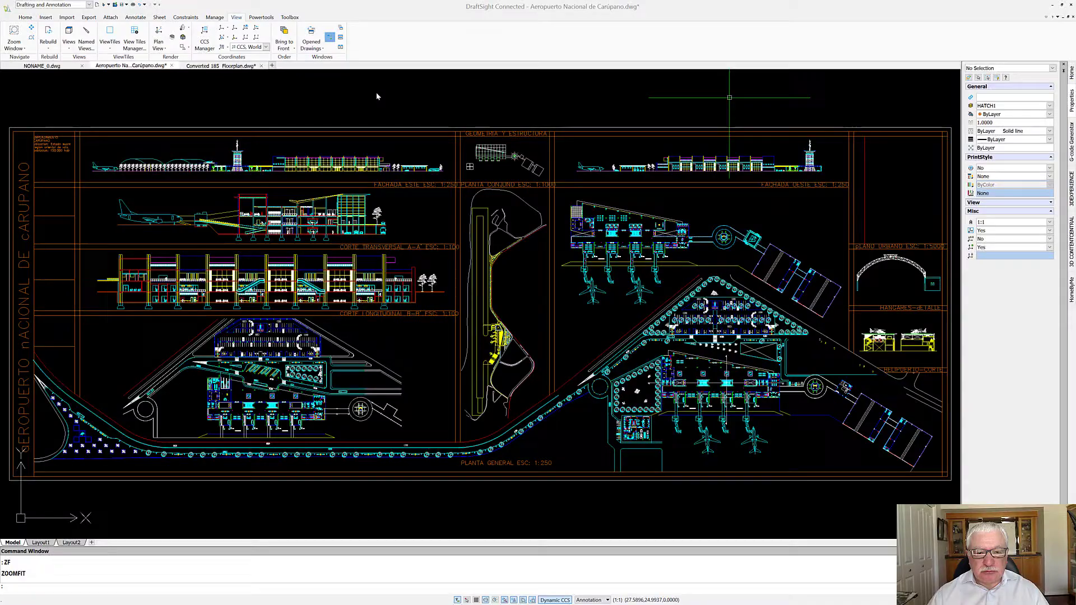
mouse_move(378, 89)
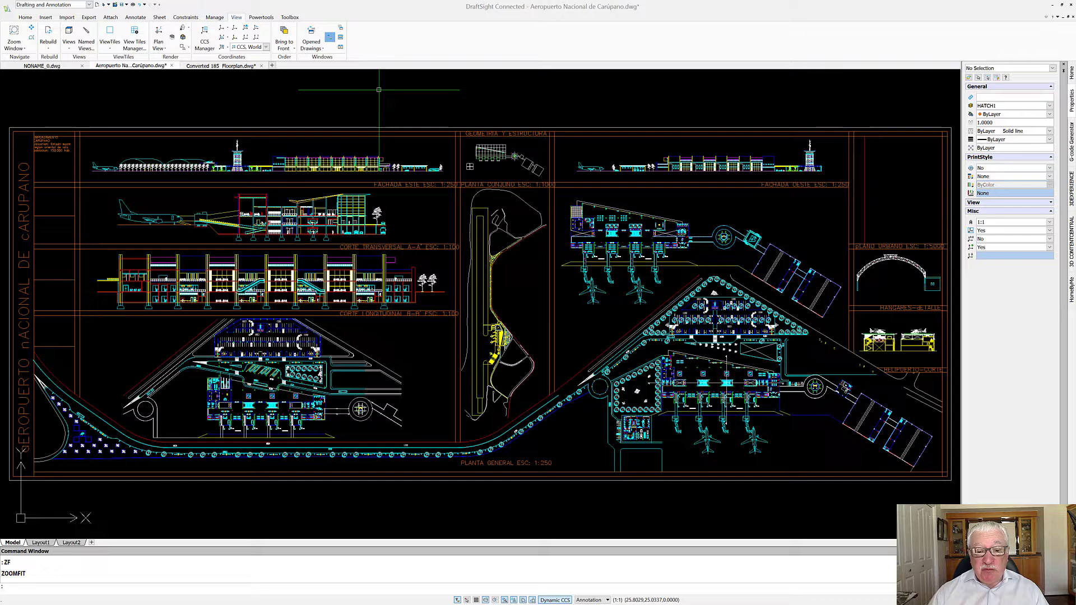
mouse_move(425, 281)
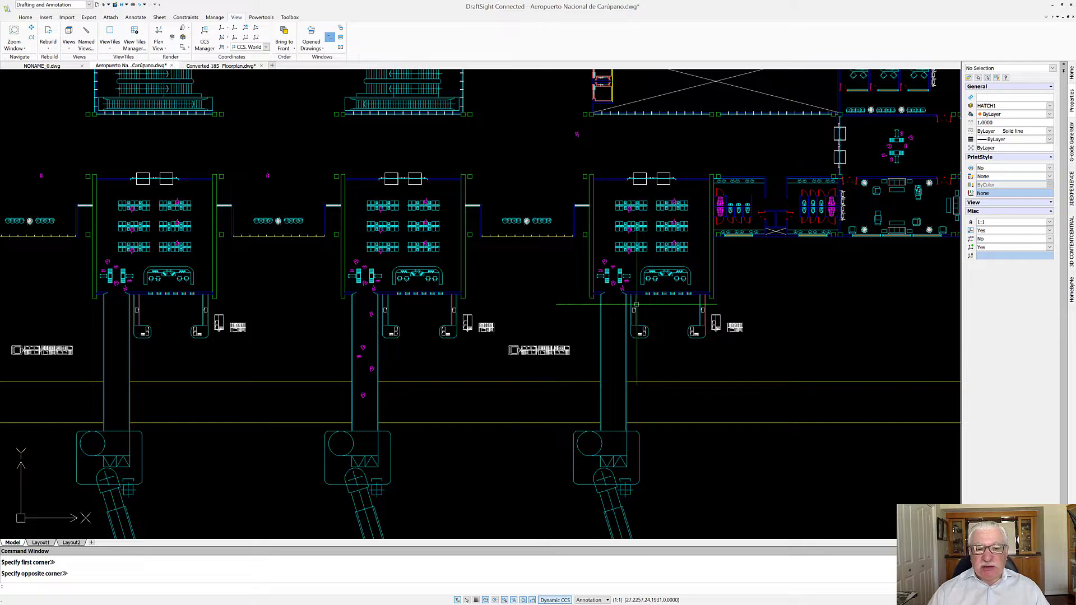
mouse_move(302, 189)
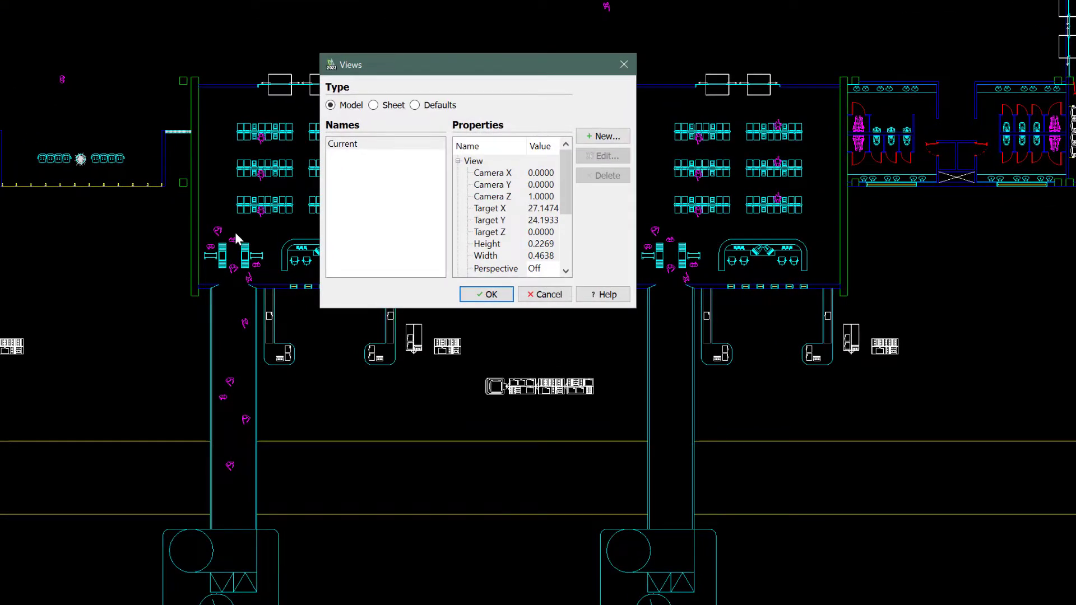
Step: Create a new named view called 'Terminal 3 aND 4' for the gate close-up
left_click(602, 136)
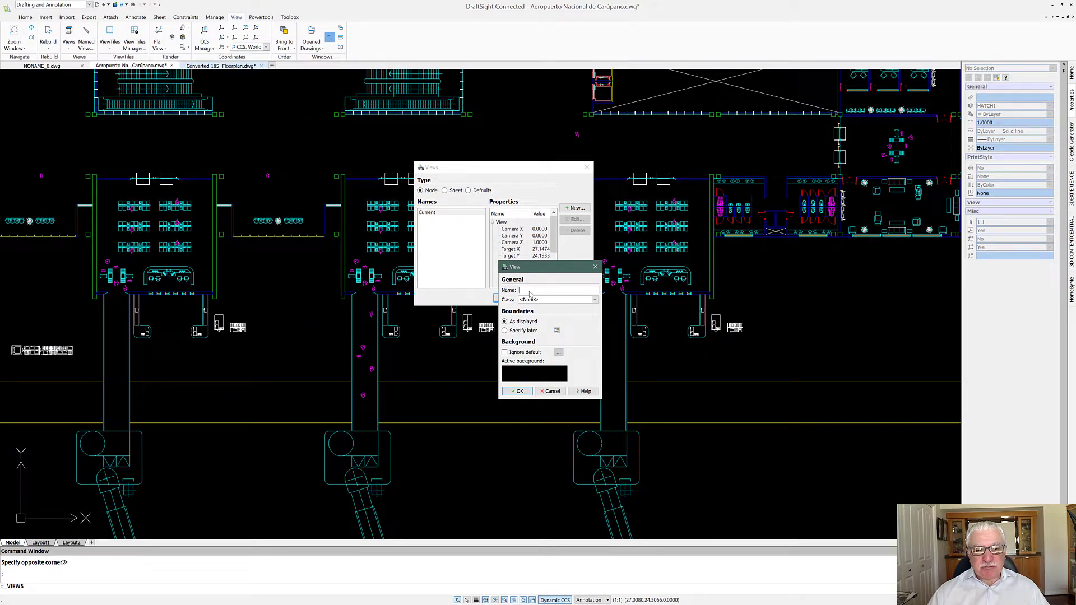
type("Terminal 3 aND 4")
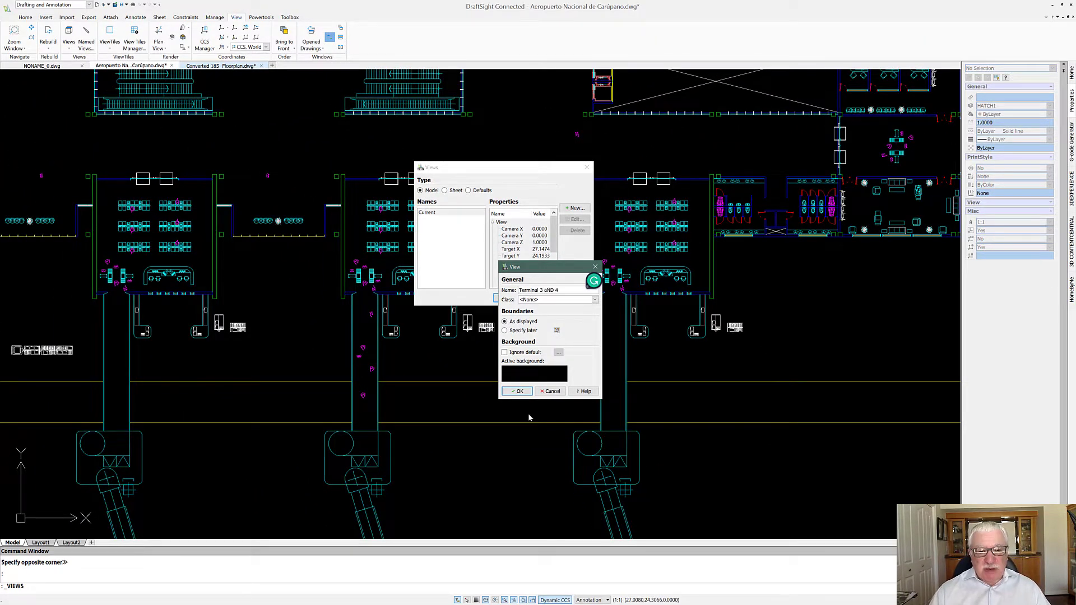
left_click(518, 391)
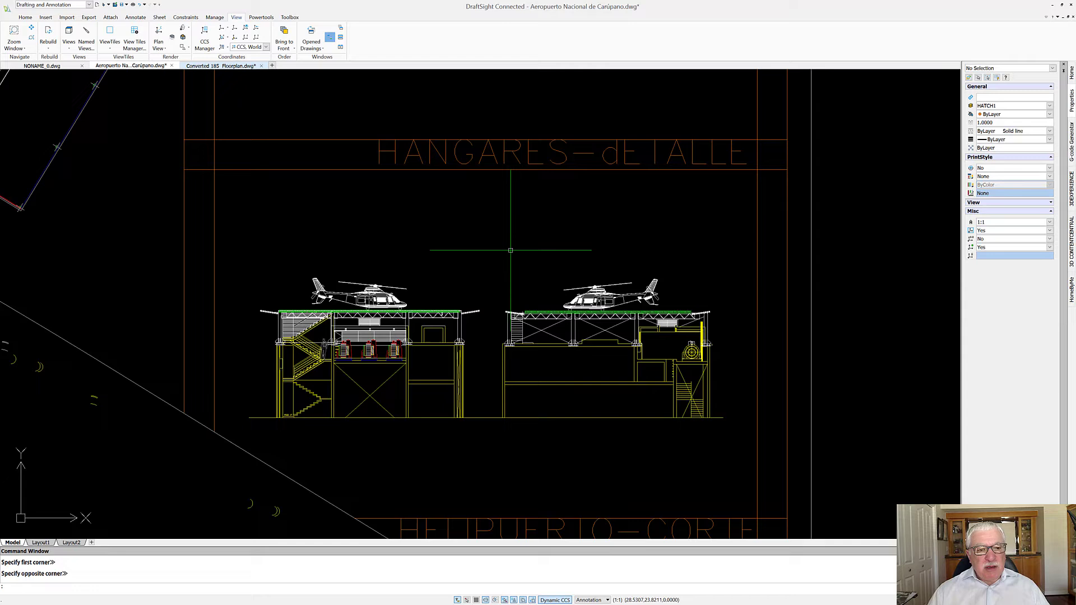
Step: Add a second named view 'Helo' for the helicopter hangar area
left_click(85, 38)
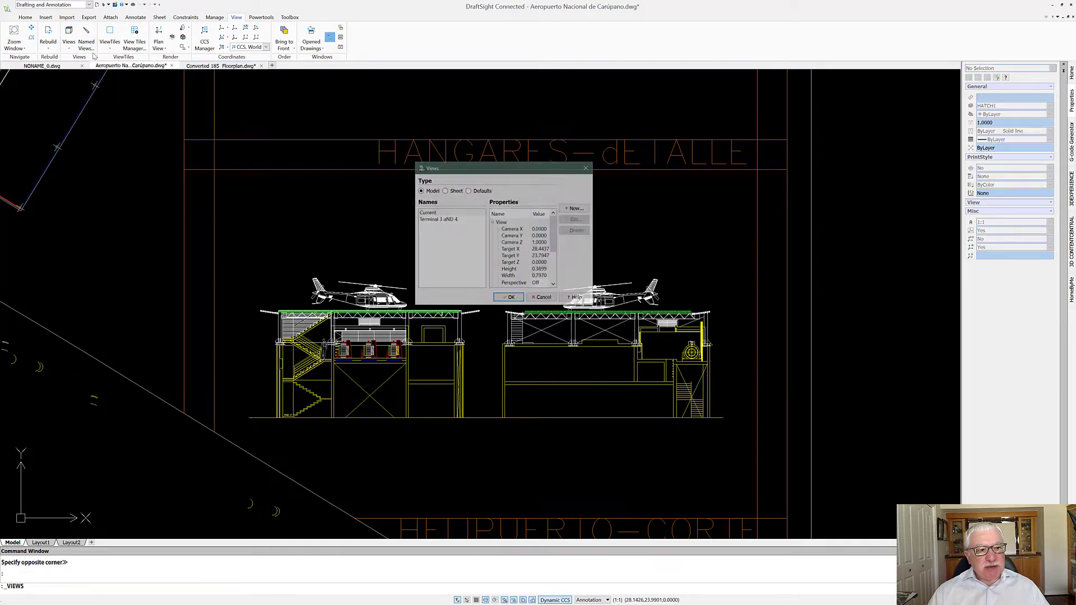
left_click(575, 208)
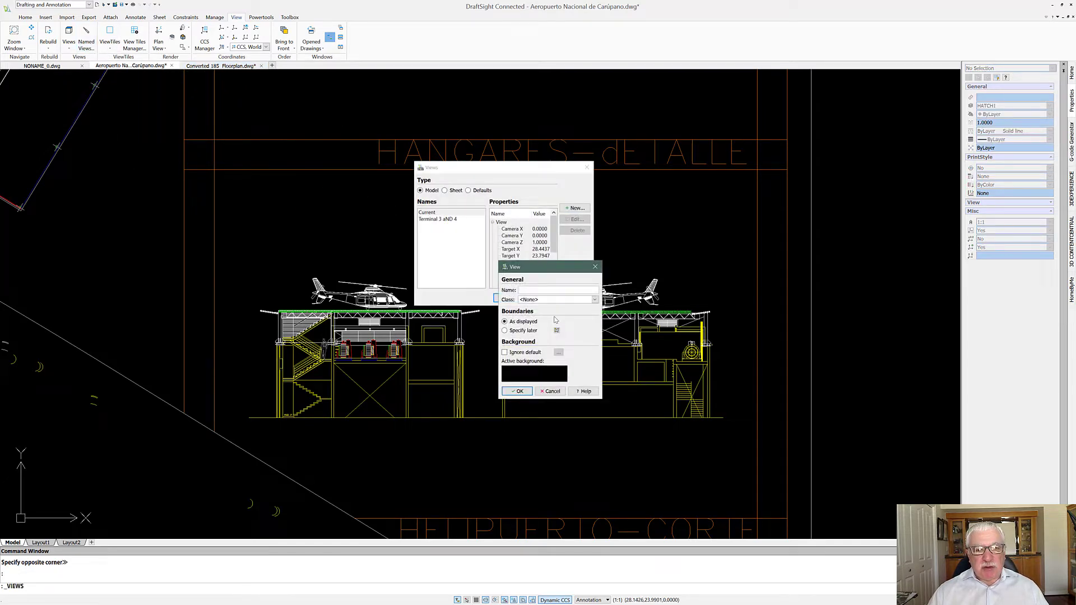
type("Helo")
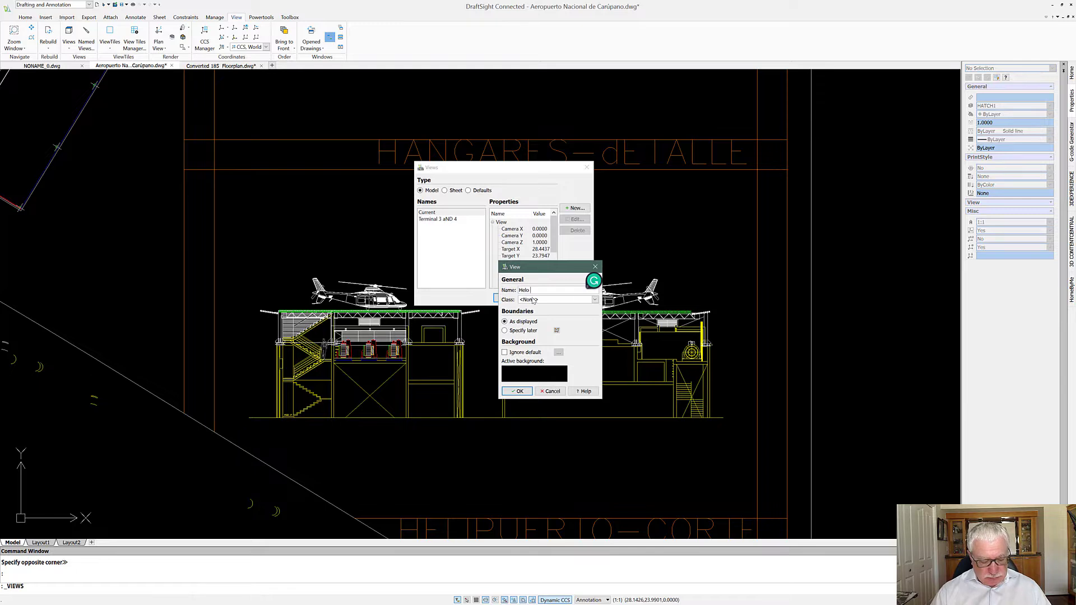
left_click(518, 390)
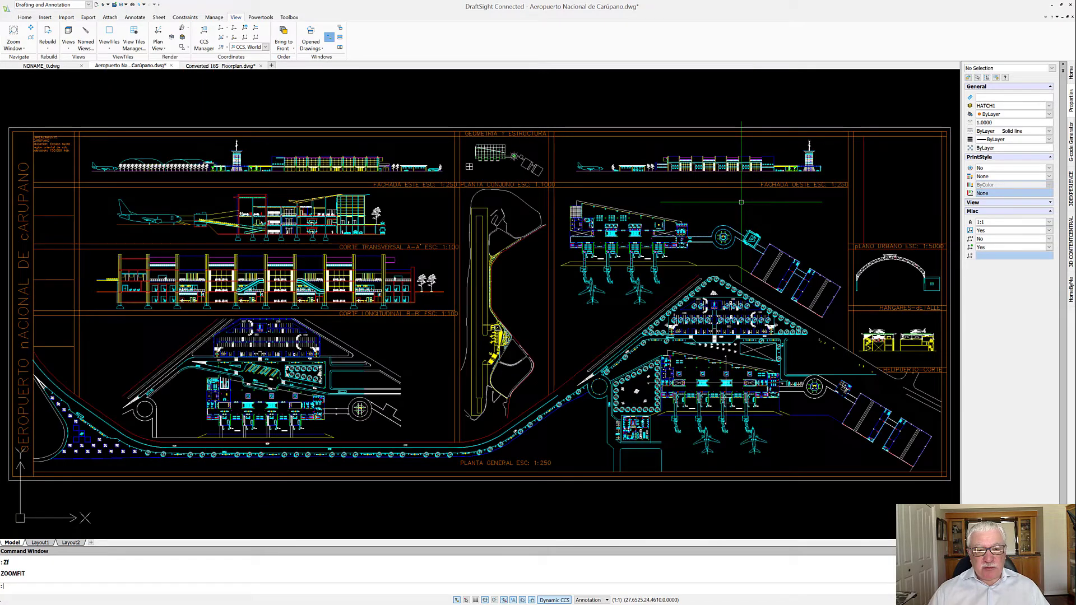
mouse_move(116, 114)
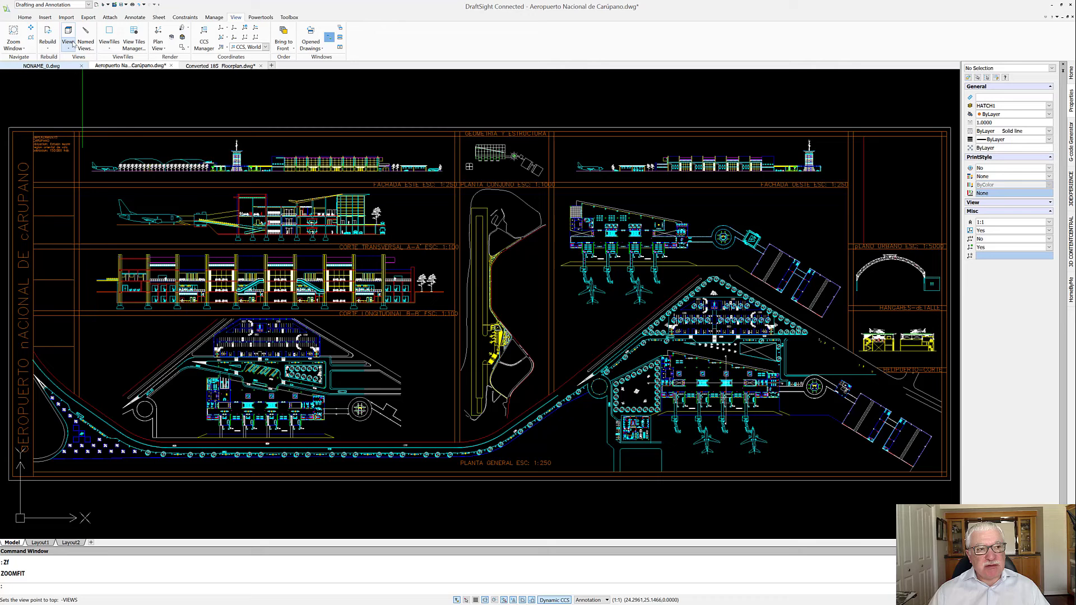
Step: Open Named Views and restore the 'Helo' hangar view
left_click(85, 34)
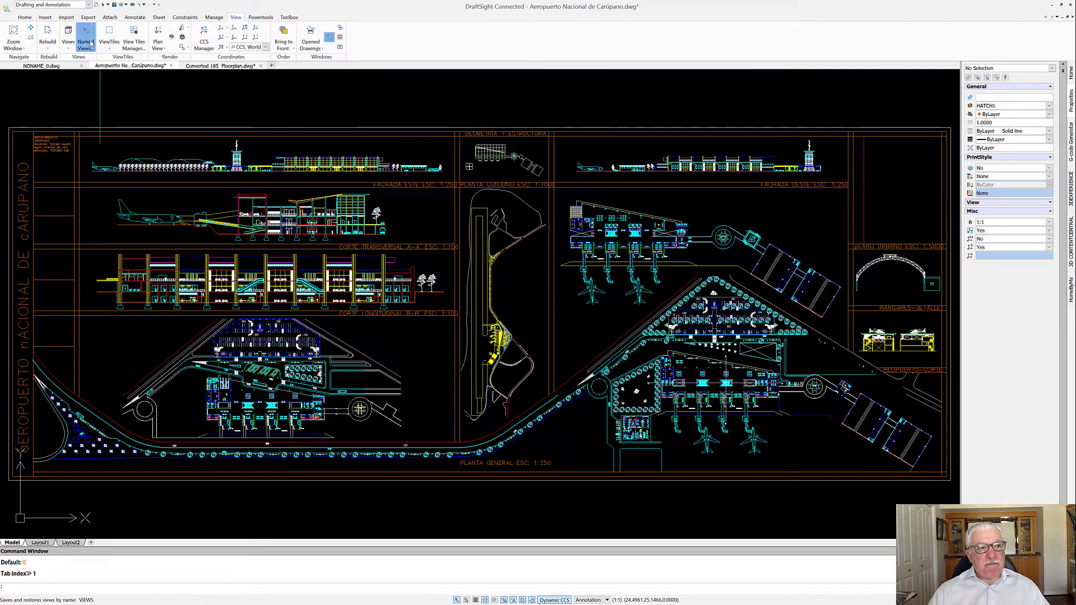
left_click(85, 34)
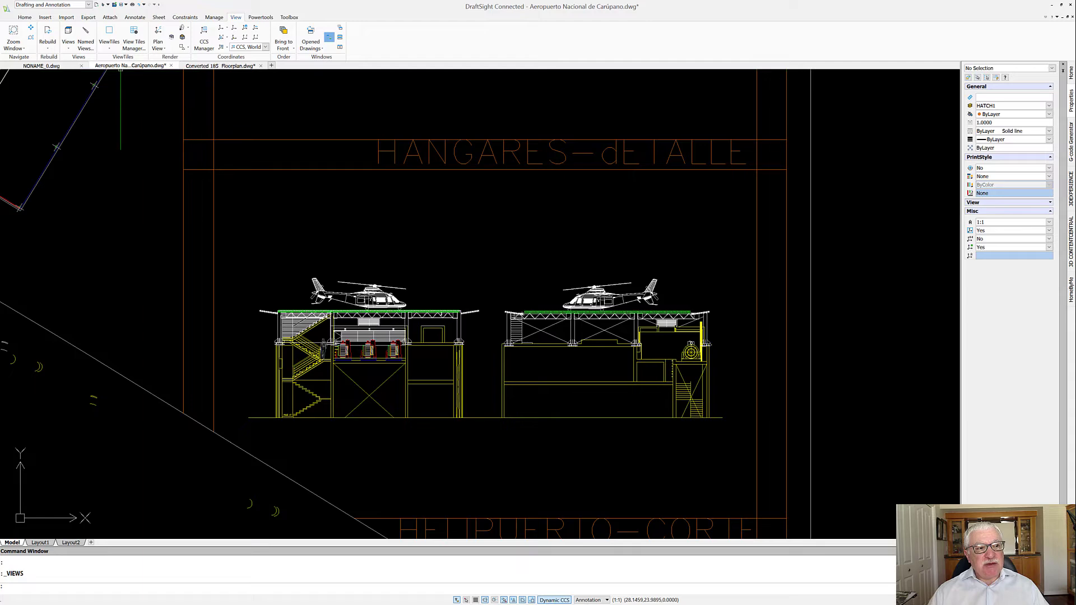
Step: Select 'Terminal 3 aND 4' and restore it to show the gate floor plans
left_click(68, 35)
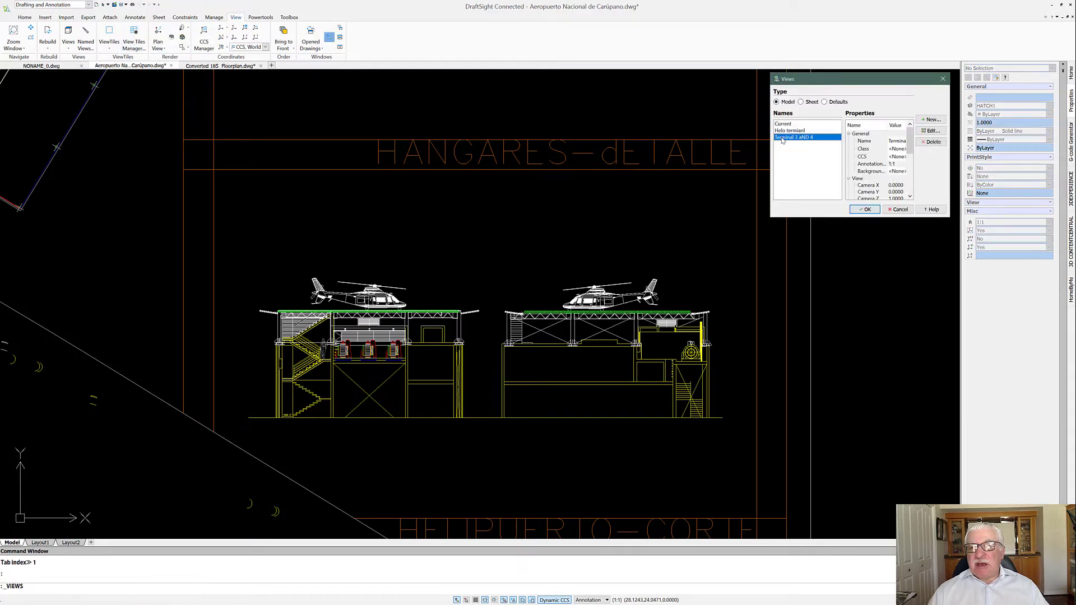
left_click(865, 209)
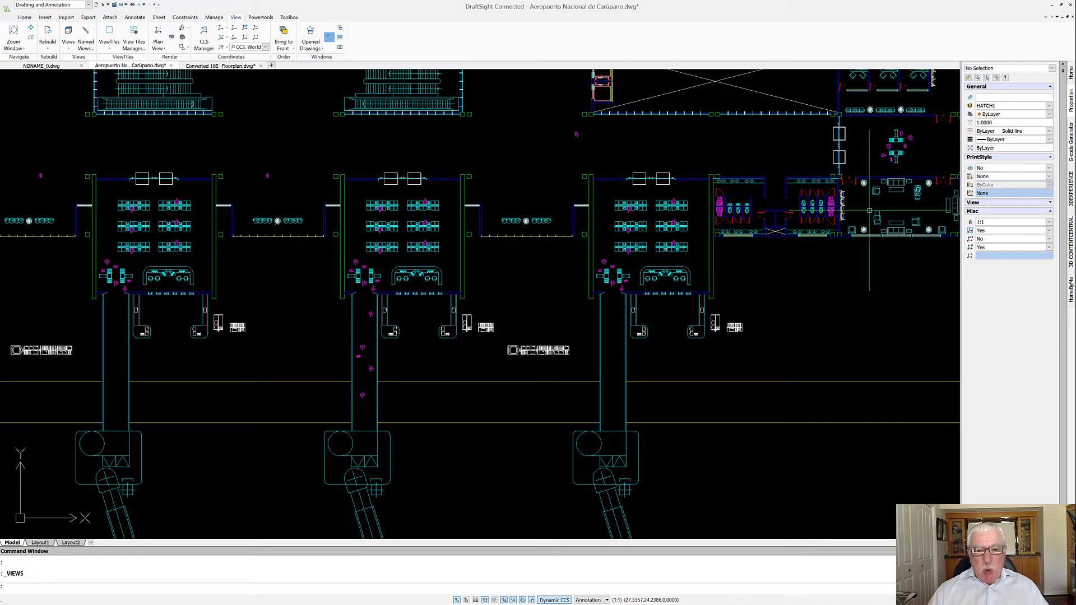
mouse_move(443, 168)
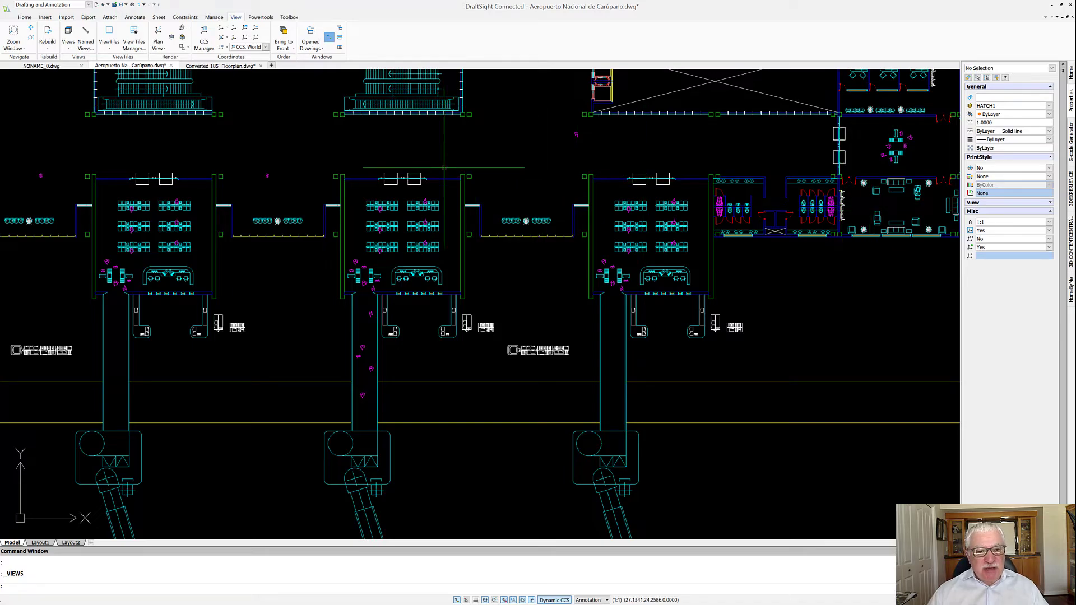